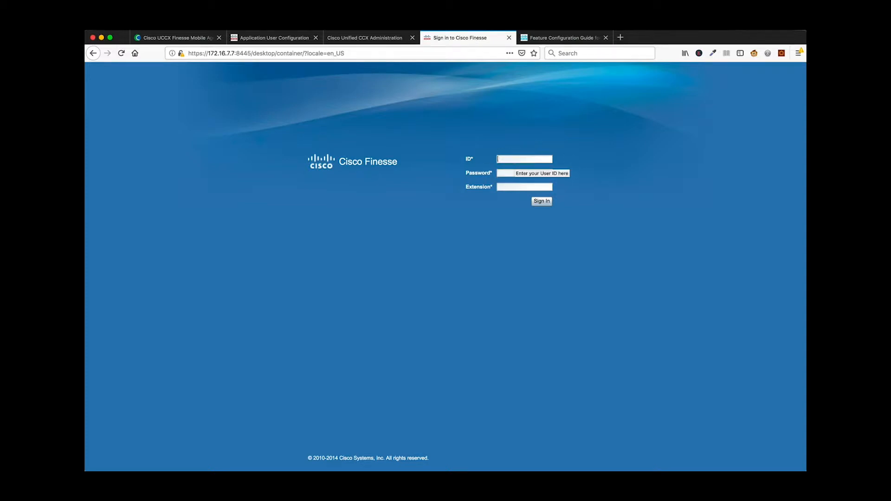
Enter agent4513 with its password, choose extension 4513 and submit the sign-in
type("agent4513")
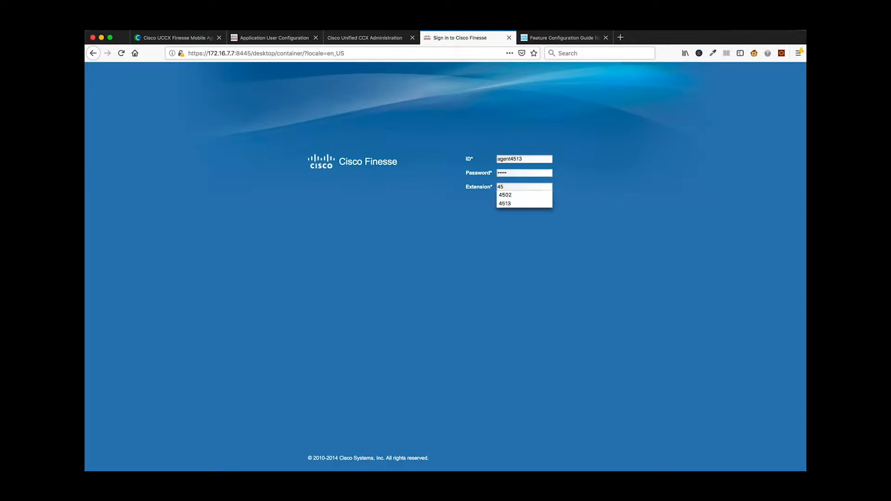
left_click(505, 203)
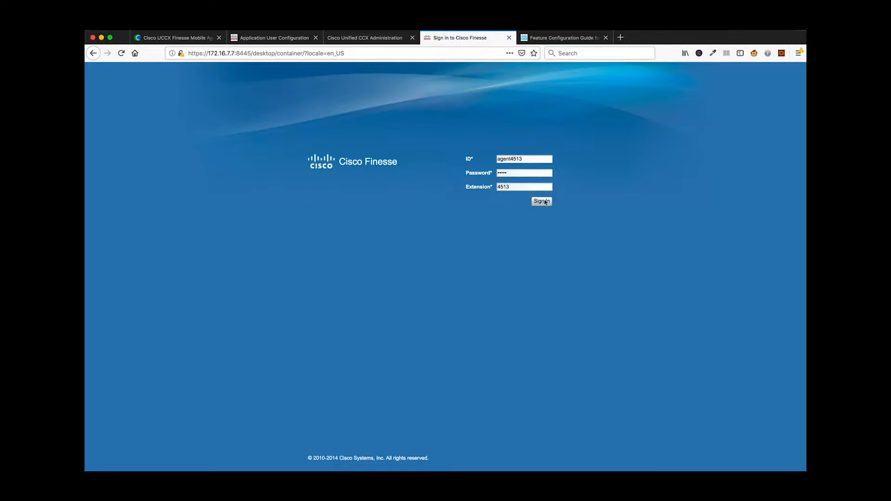
left_click(540, 201)
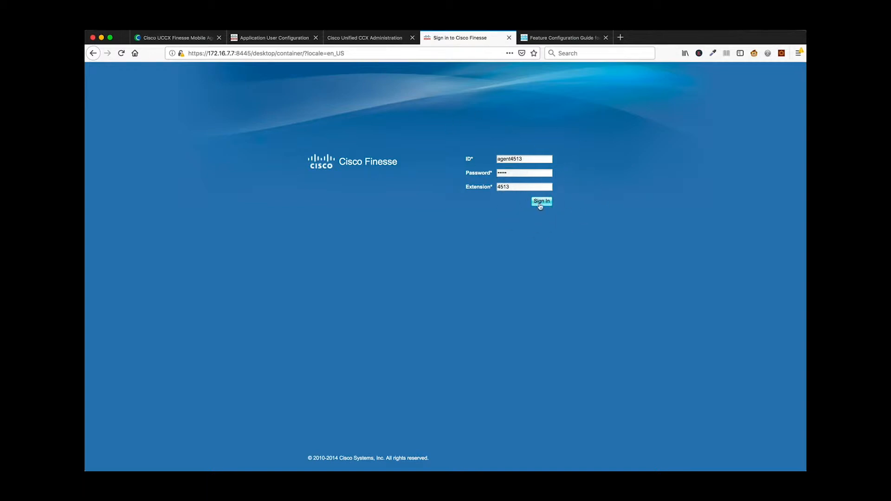
Sign in on 4513, dismiss the Operation Error and set the agent state to Ready
left_click(540, 201)
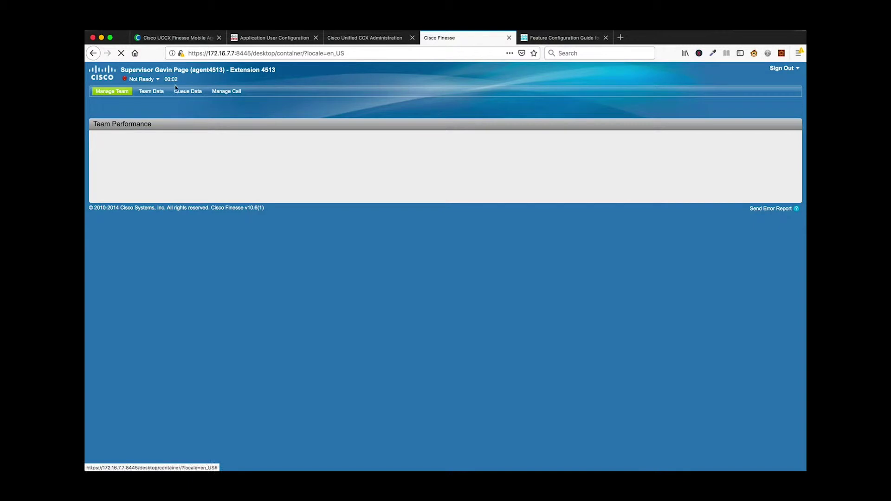
left_click(143, 79)
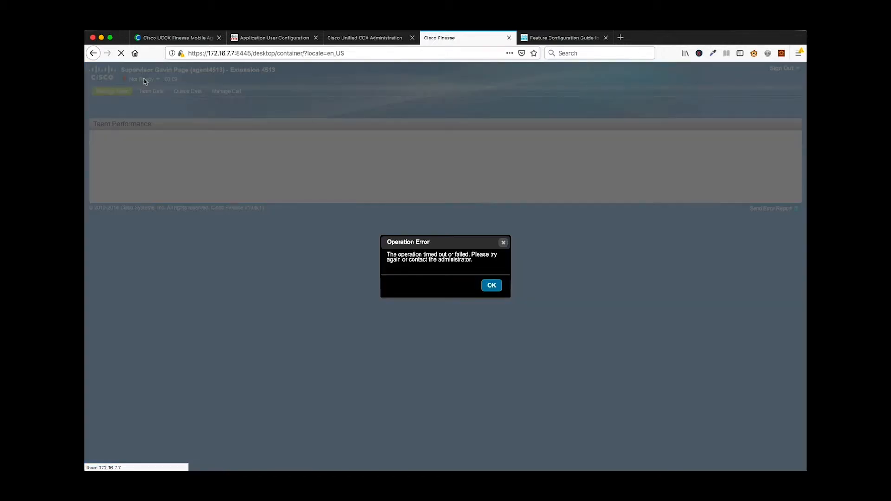
left_click(491, 284)
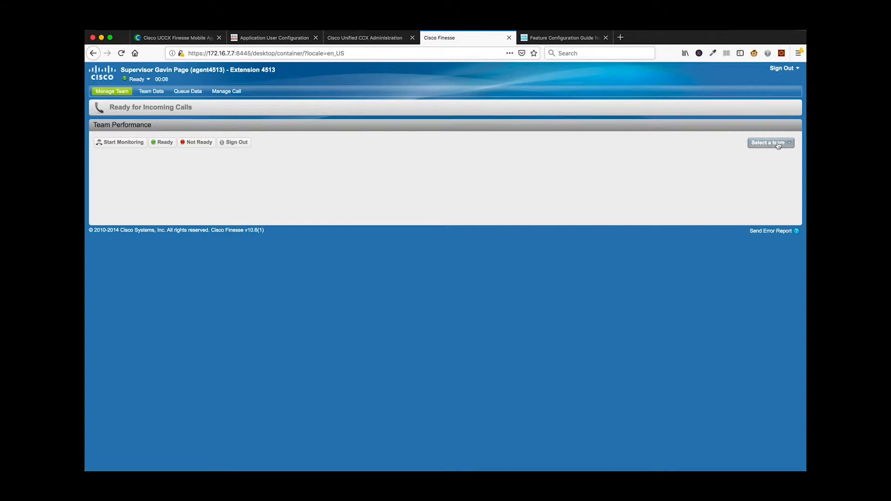
Select the Global Sales team, answer the incoming Contact Center call and end it
left_click(769, 142)
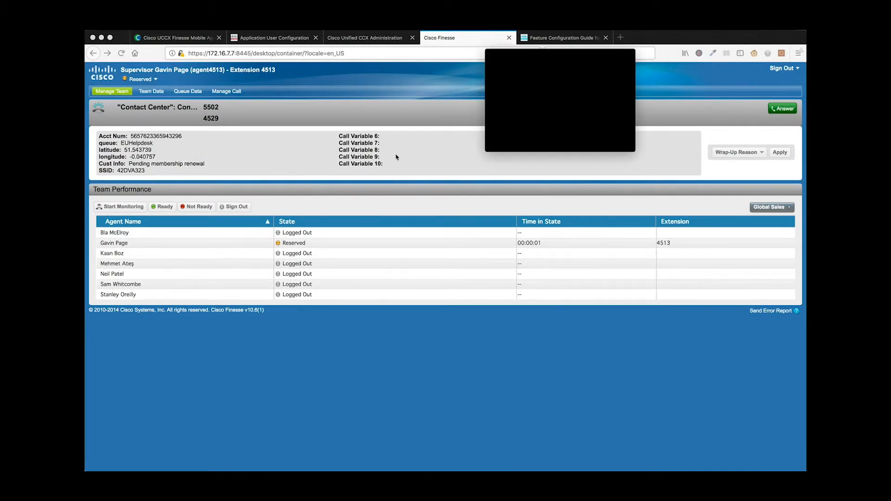
left_click(783, 108)
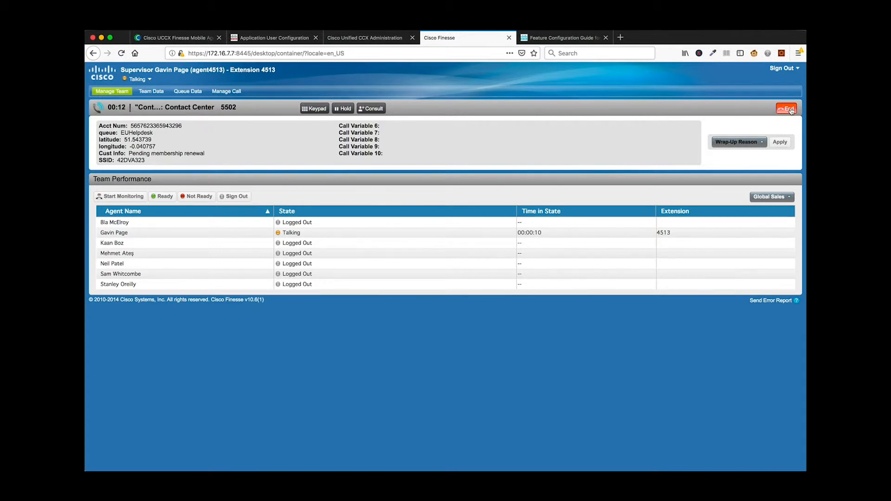
left_click(786, 107)
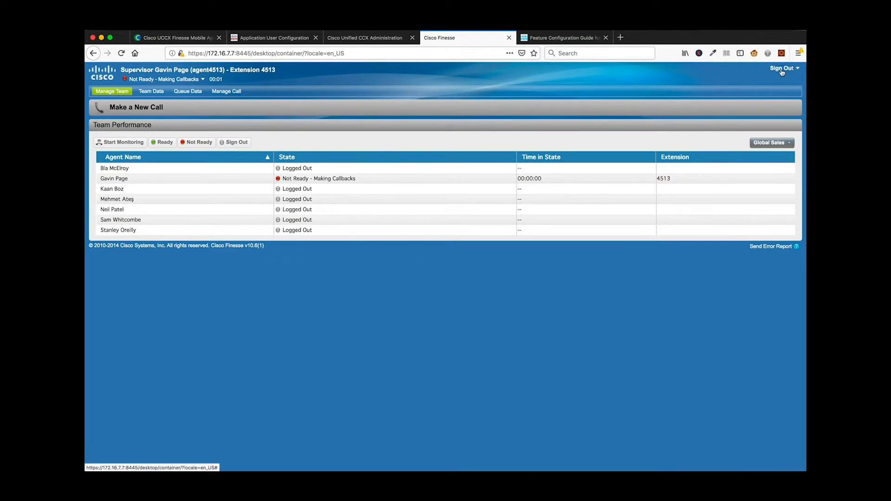
Sign out, then sign back in as agent4502 with its password on extension 4502
left_click(782, 68)
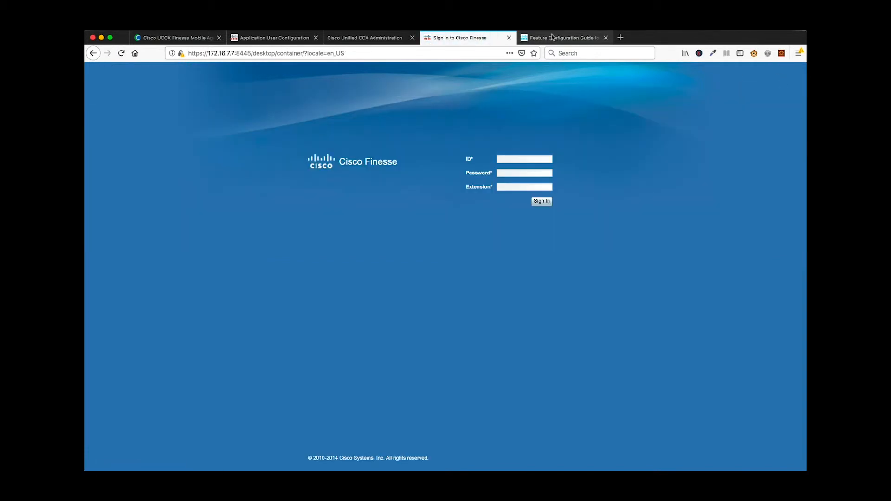
left_click(523, 158)
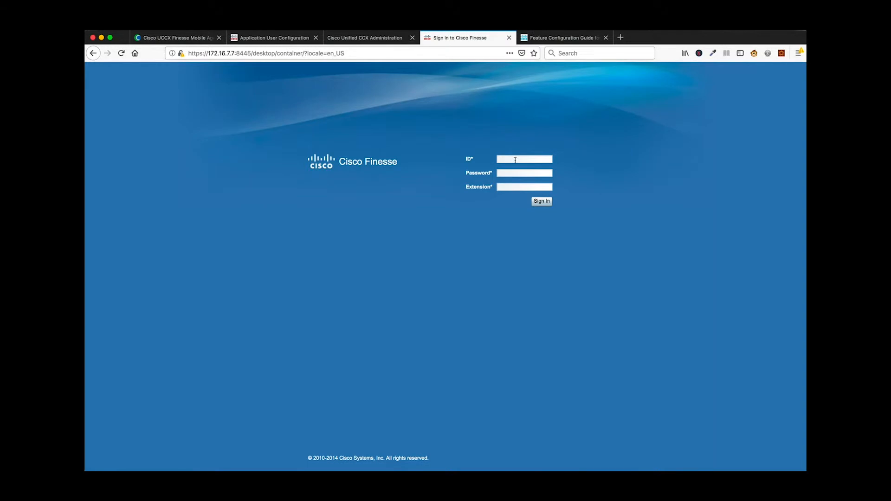
type("aegnte")
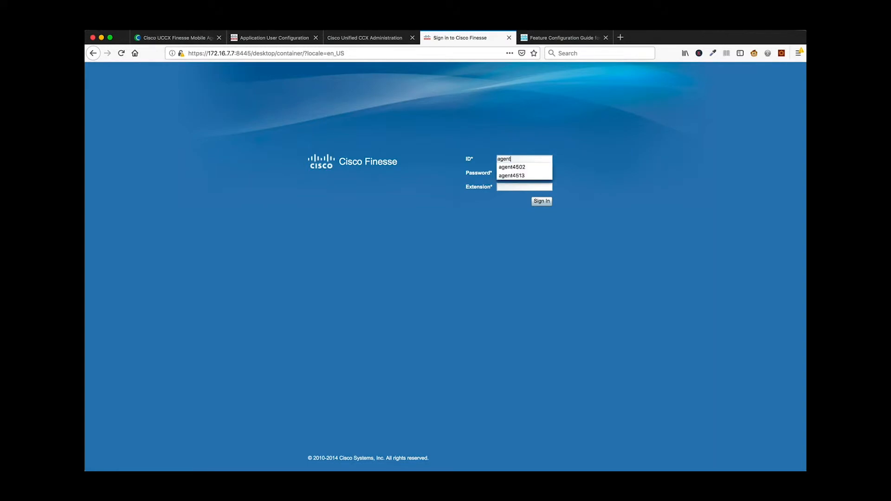
left_click(511, 166)
type("45")
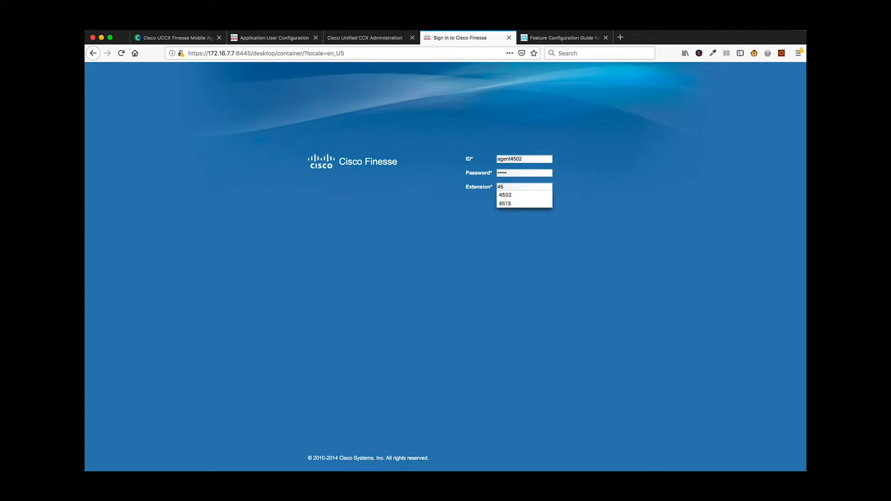
left_click(505, 195)
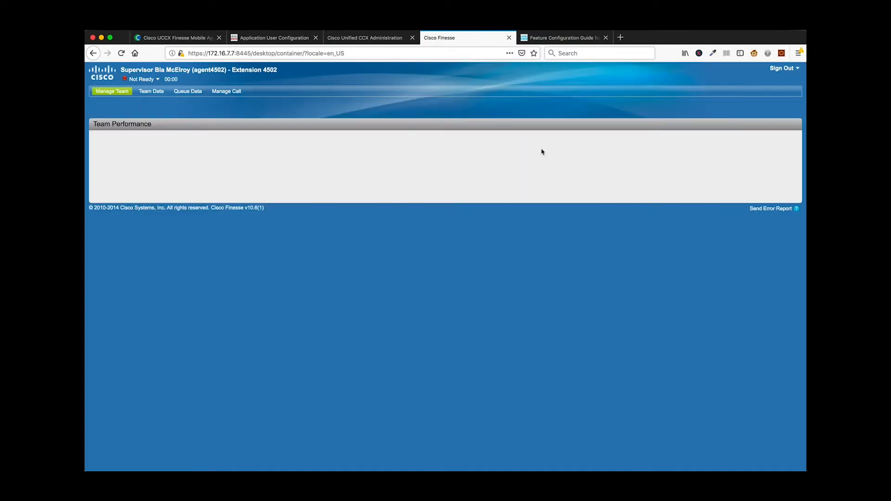
Show the Global Sales team in the team performance area
left_click(770, 143)
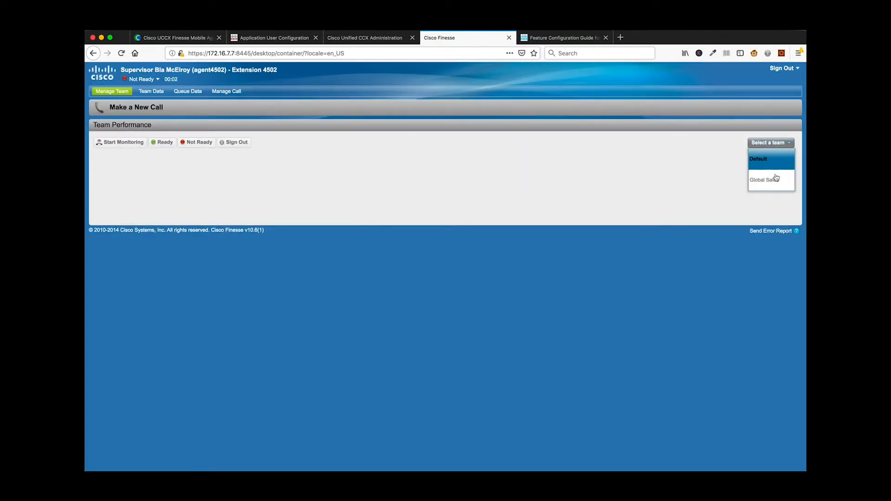
left_click(763, 179)
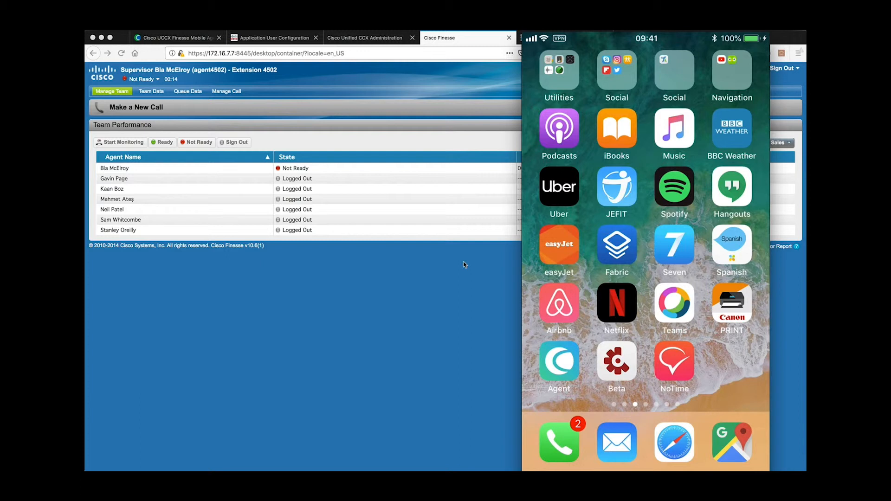
Check the app's server settings, then log in as agent4513 on extension 4513
left_click(558, 360)
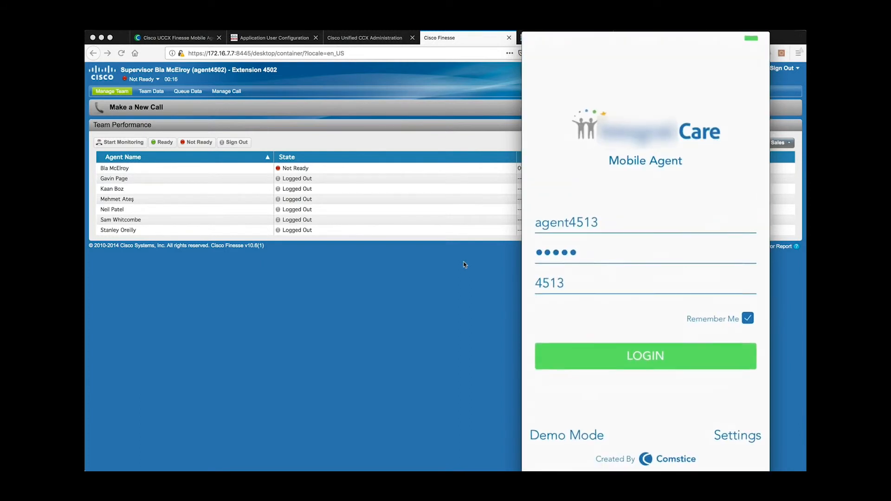
left_click(737, 436)
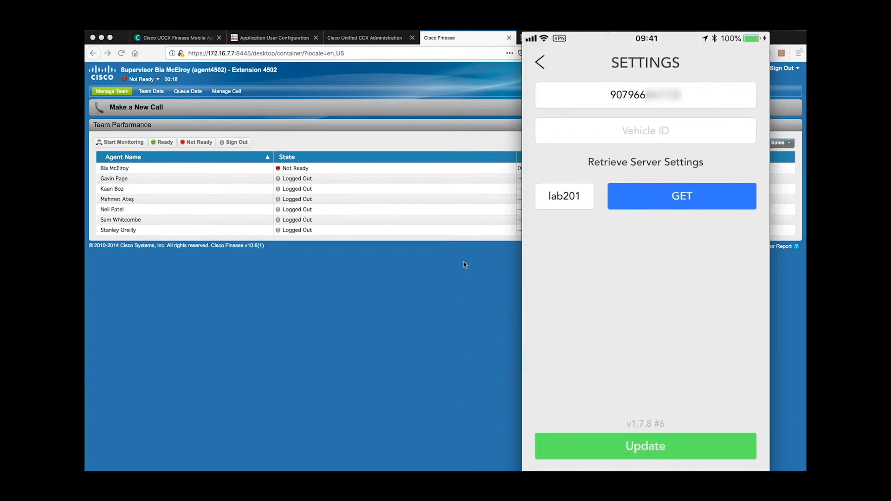
left_click(645, 445)
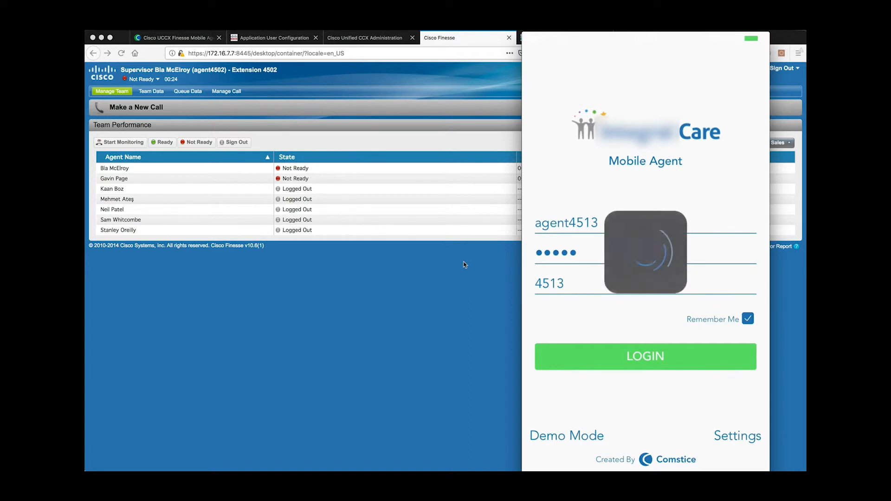
left_click(645, 357)
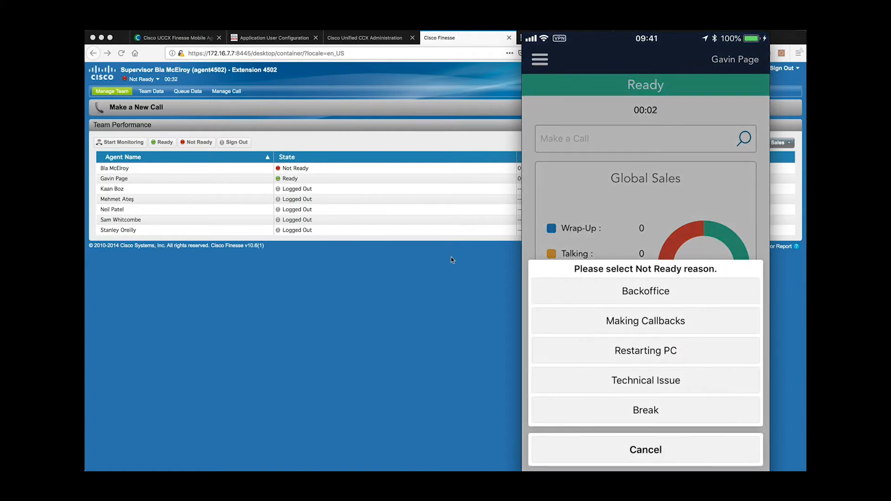
Go Not Ready for Making Callbacks, glance at the side menu, then slide to Ready for a call
left_click(645, 320)
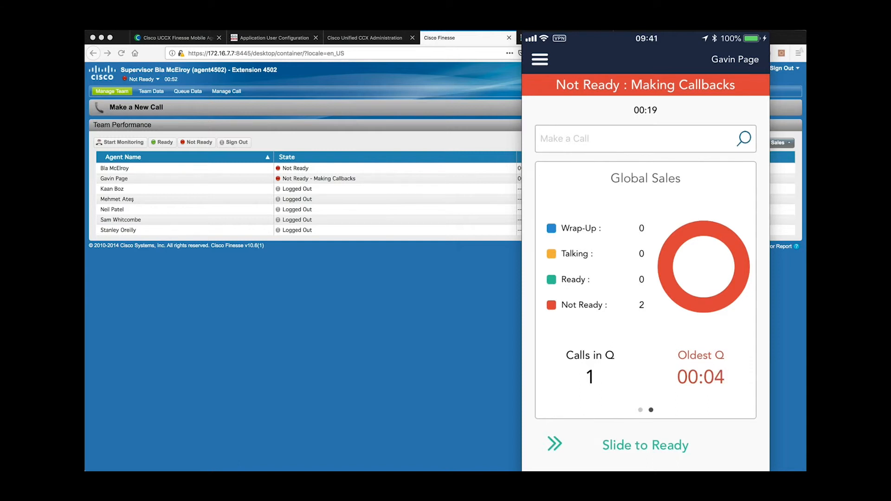
left_click(539, 60)
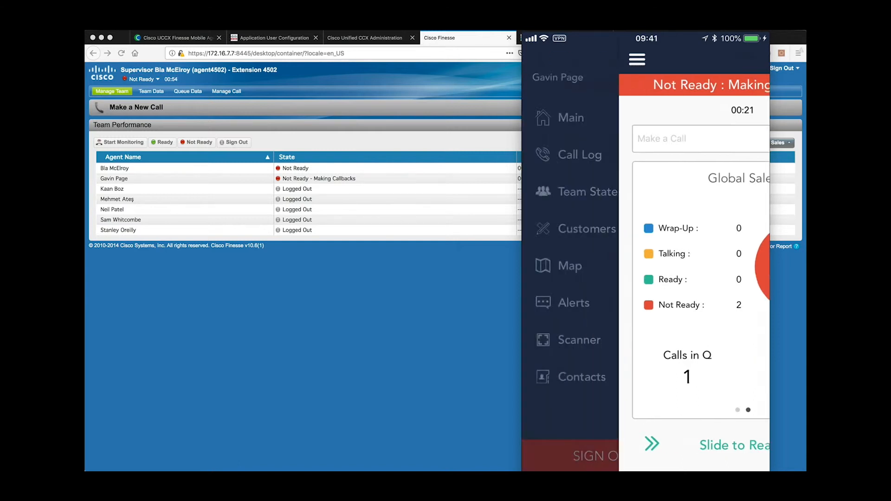
left_click(637, 59)
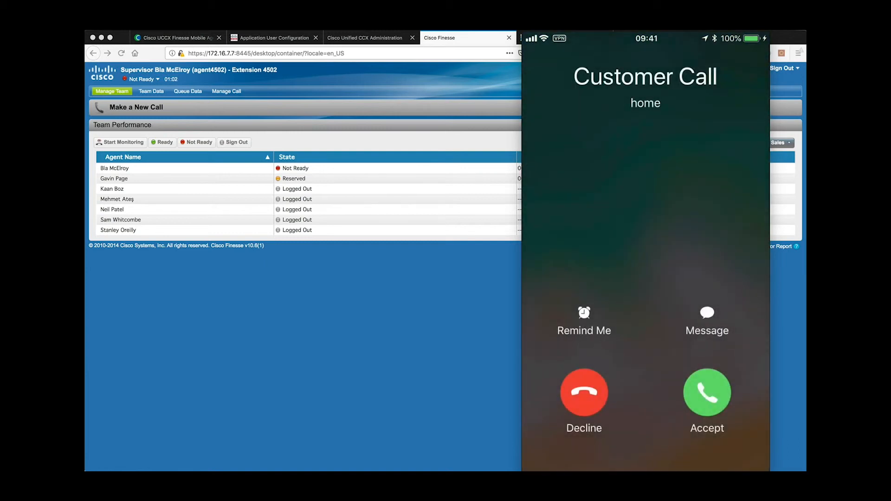
Accept the customer call from 5502, review its call variables and end it
left_click(706, 392)
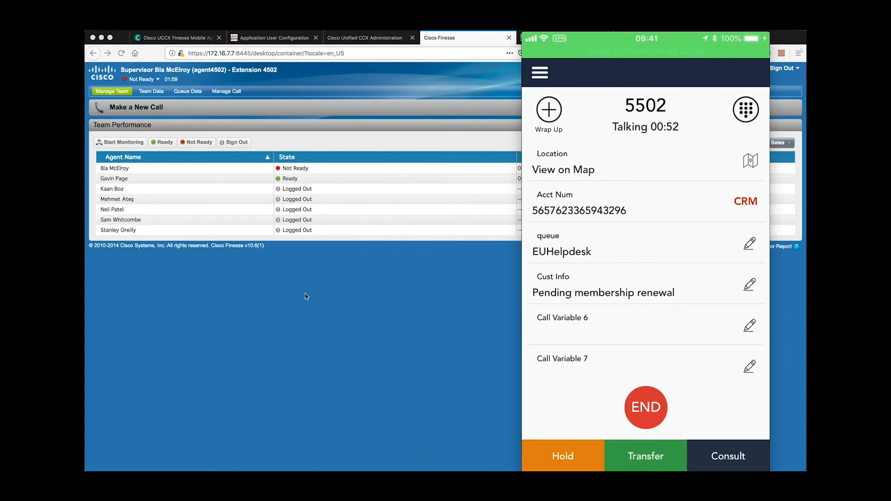
left_click(645, 408)
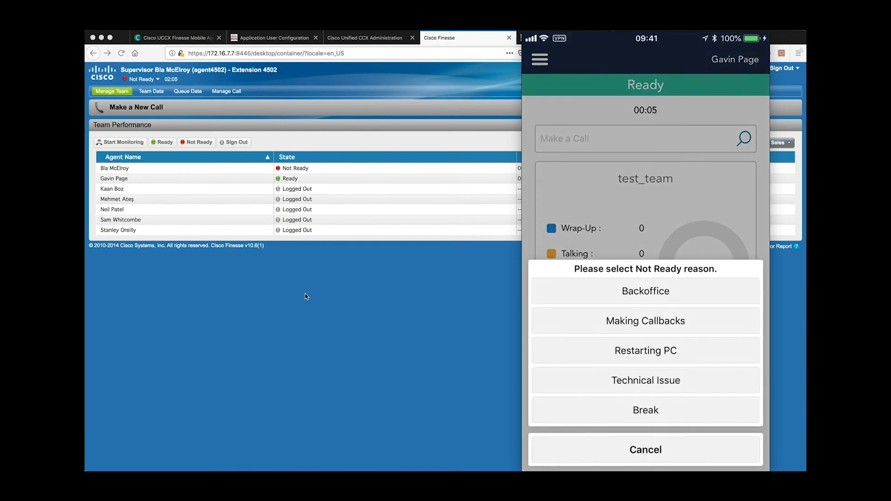
Go Not Ready for Making Callbacks, then sign out with reason End of Shift
left_click(645, 321)
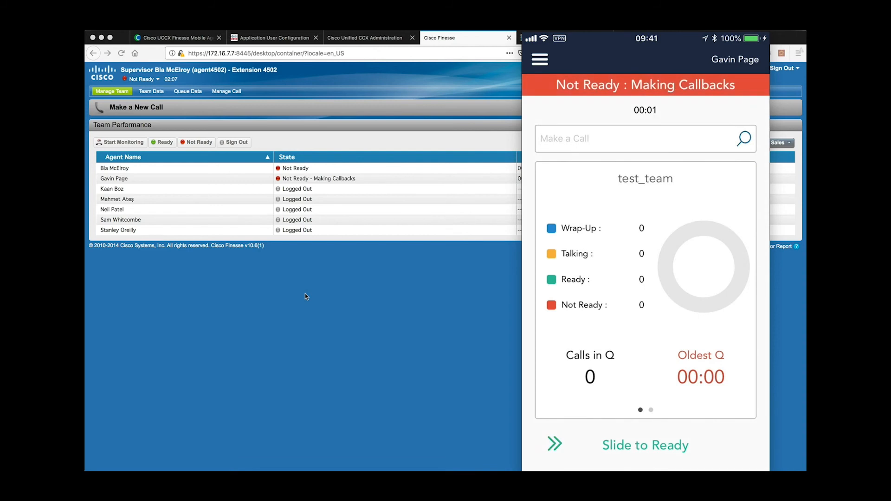
left_click(538, 59)
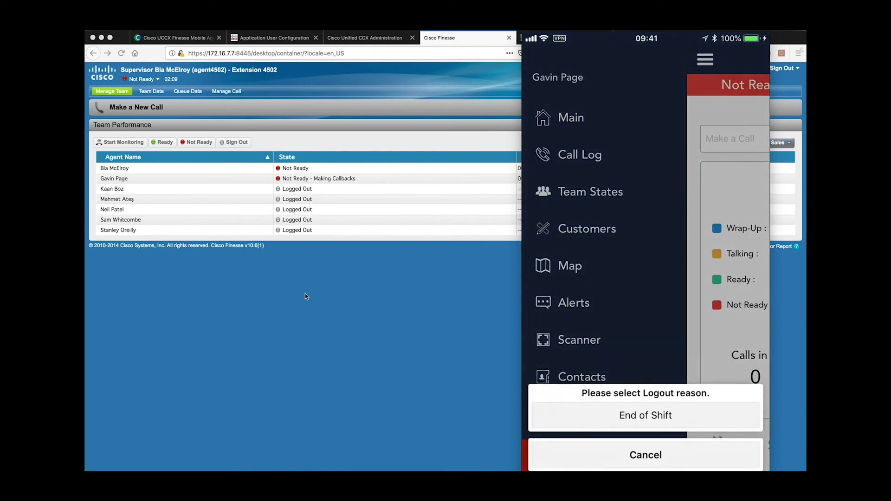
left_click(644, 414)
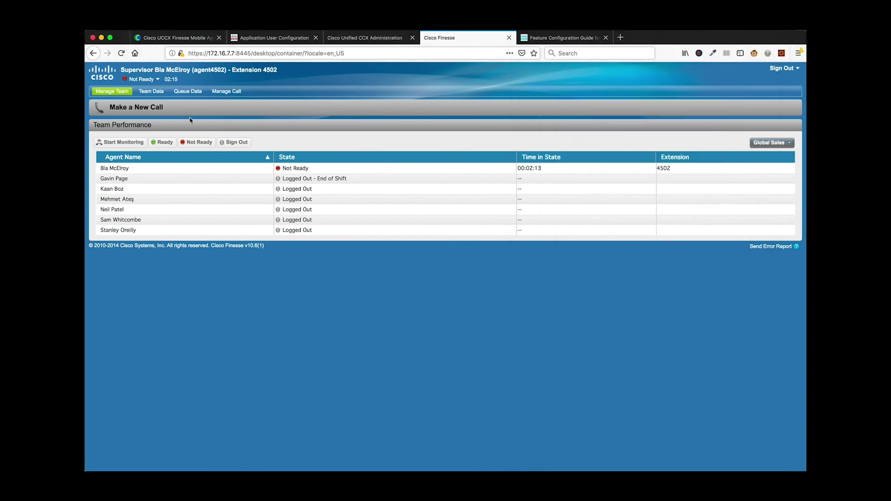
Return to the Cisco UCCX Finesse Mobile Agent Configuration Guide at its top
left_click(177, 38)
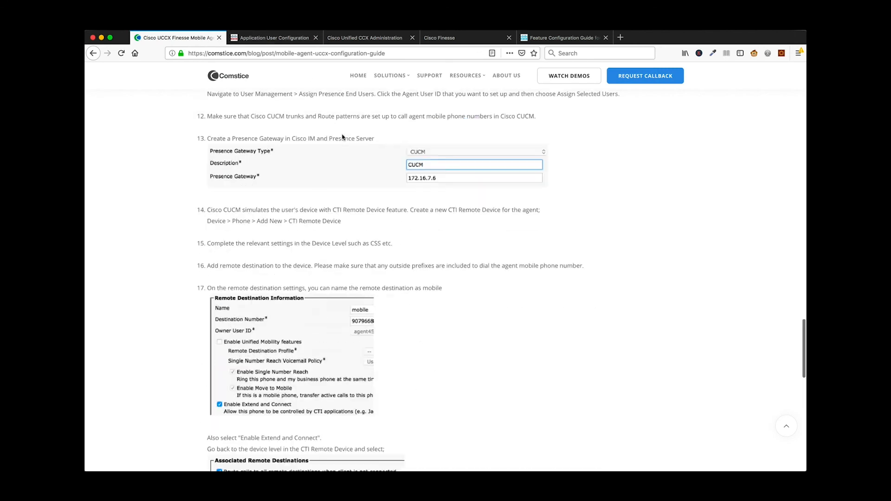
scroll("up", 3)
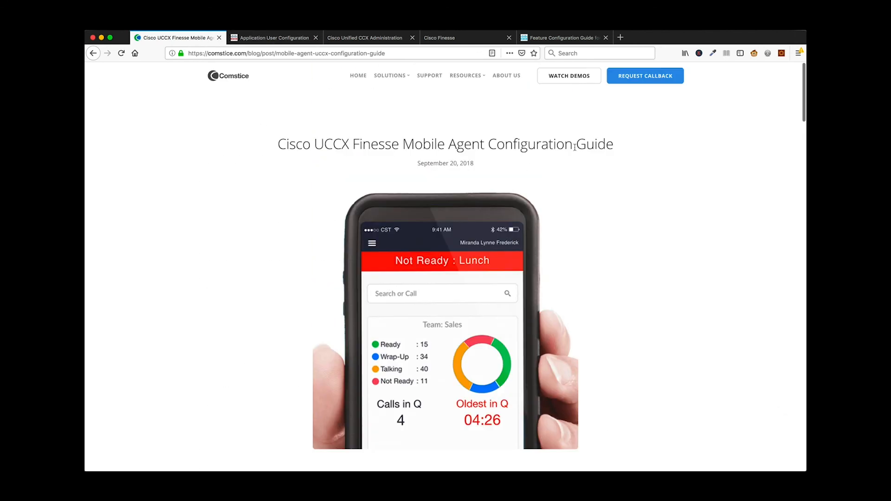
mouse_move(430, 75)
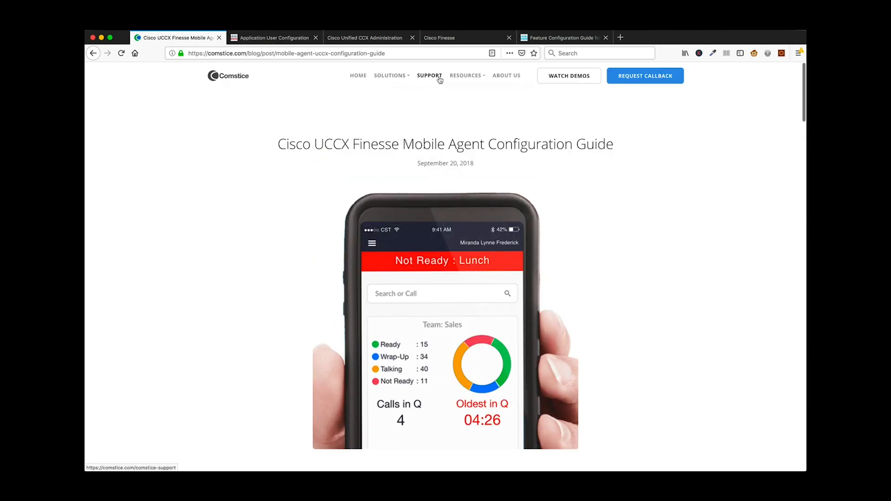
mouse_move(349, 130)
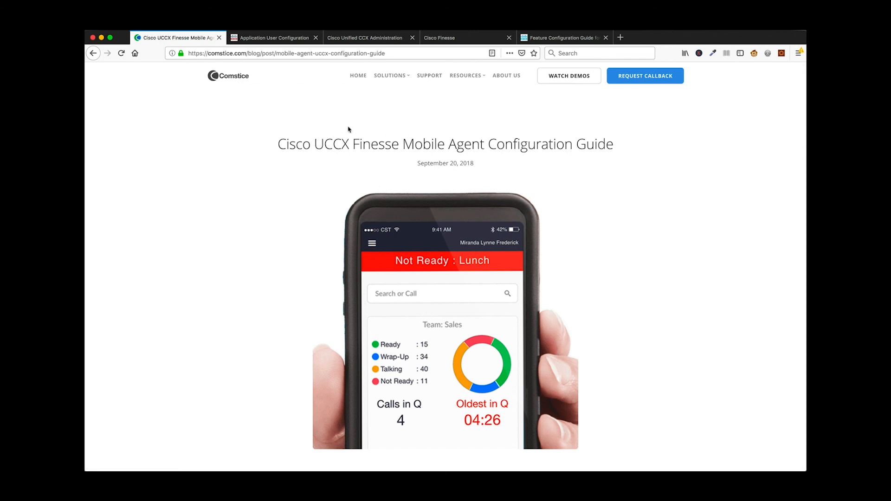